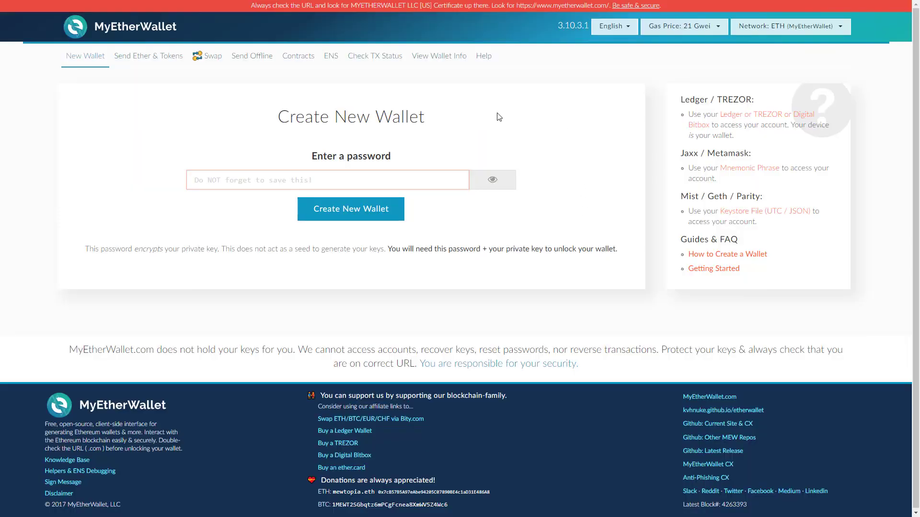
{"action": "mouse_move", "coordinate": [240, 86]}
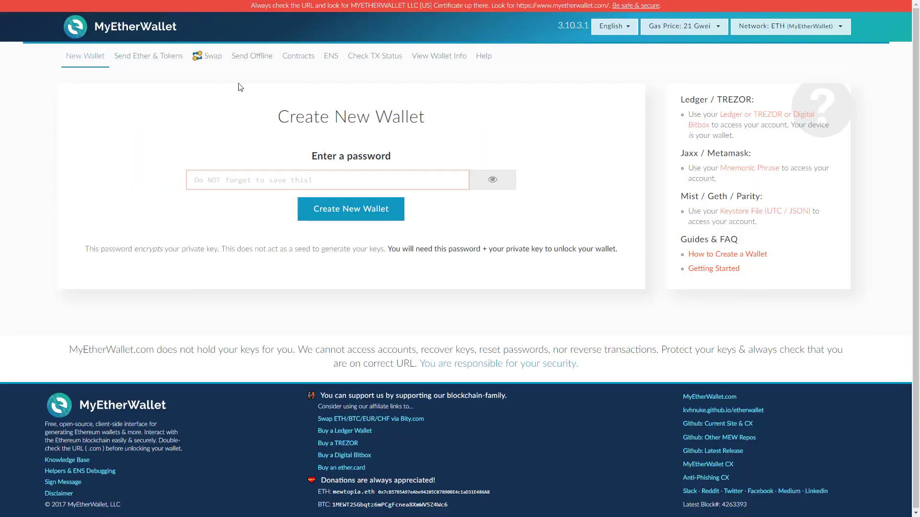
On the View Wallet Info page, settle on Private Key as the access method after trying TREZOR and keystore
{"action": "left_click", "coordinate": [439, 55]}
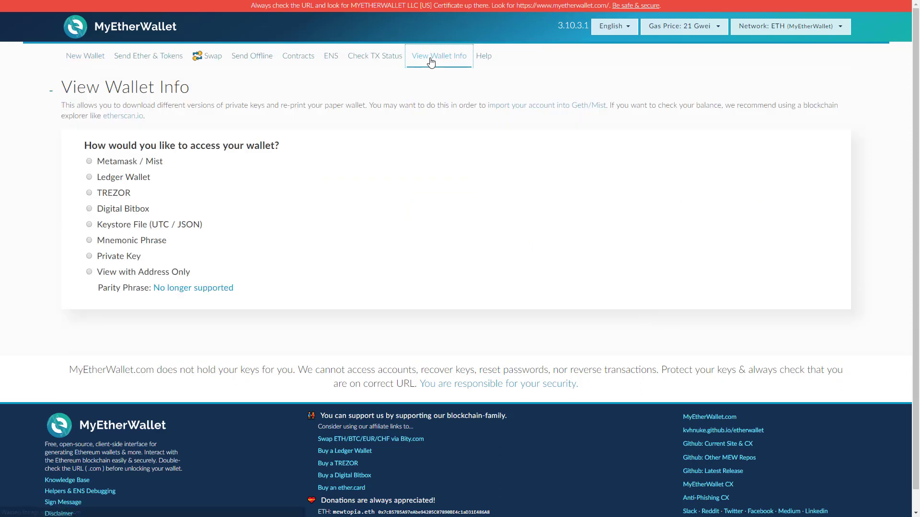
{"action": "mouse_move", "coordinate": [50, 142]}
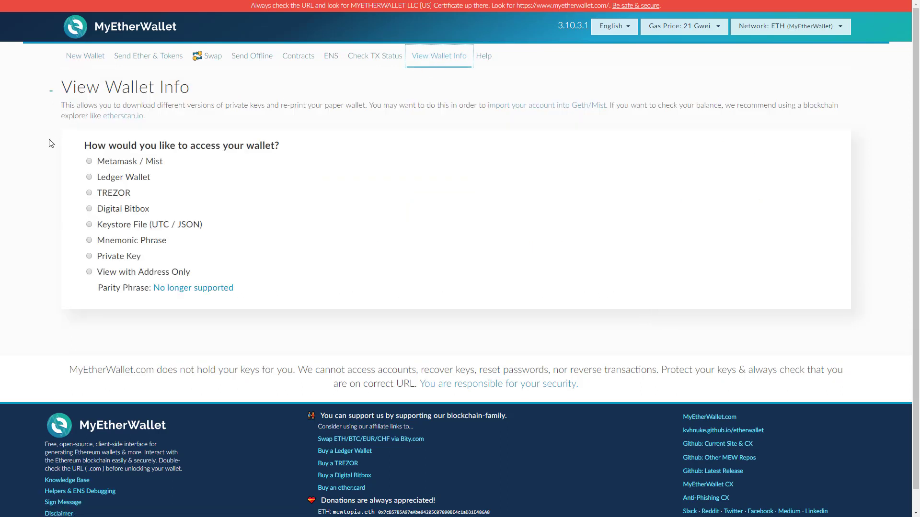
{"action": "mouse_move", "coordinate": [65, 260]}
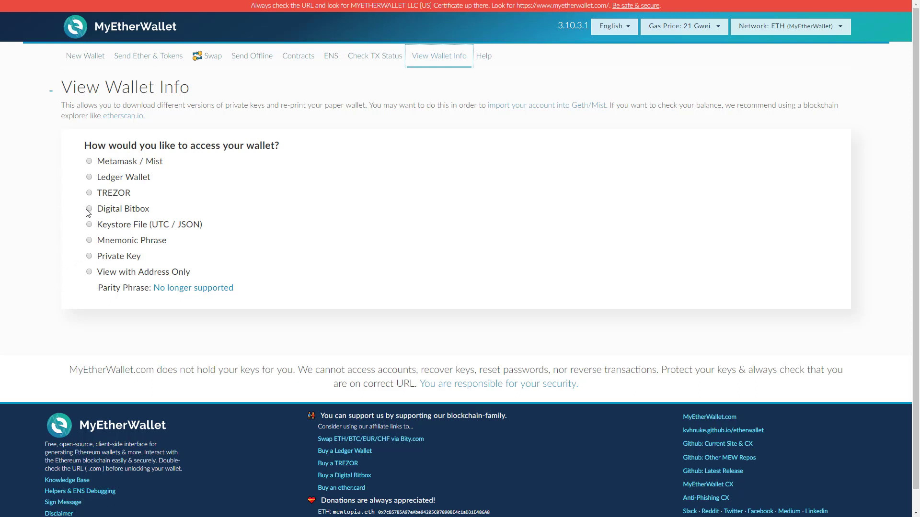
{"action": "left_click", "coordinate": [89, 193]}
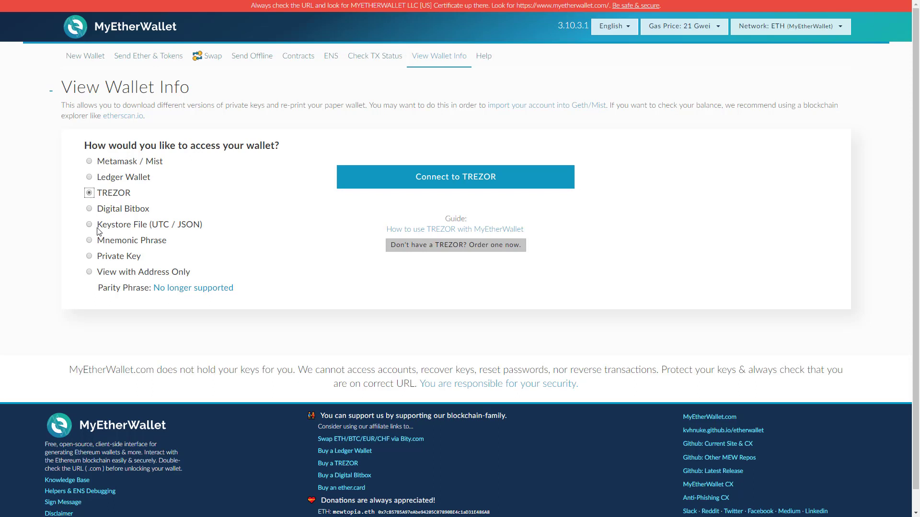
{"action": "left_click", "coordinate": [89, 224]}
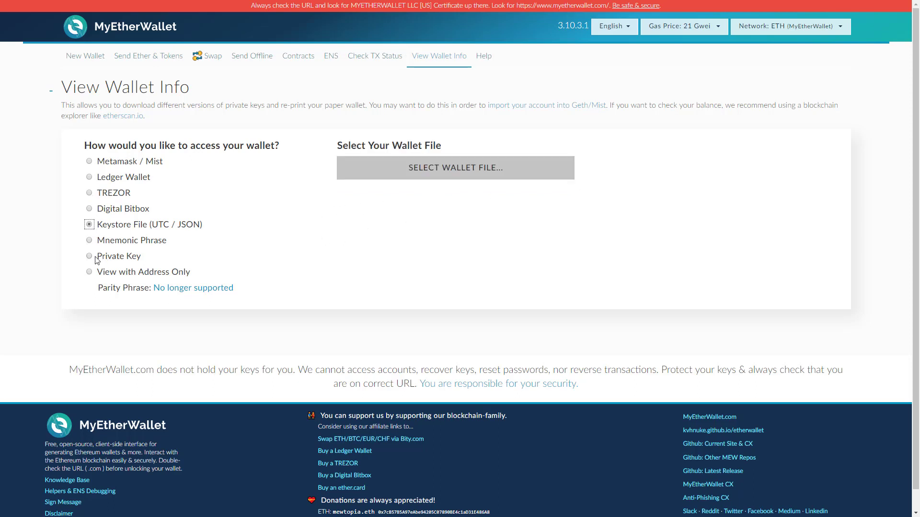
{"action": "left_click", "coordinate": [89, 256]}
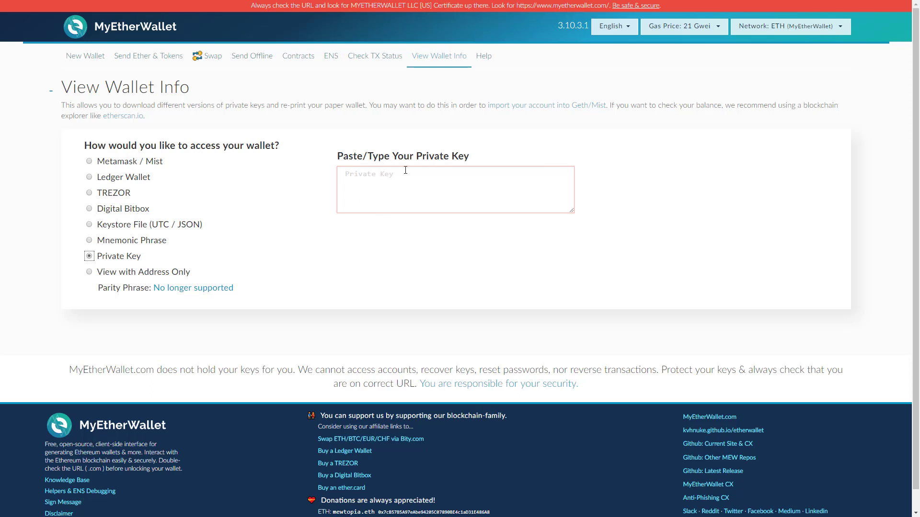
{"action": "mouse_move", "coordinate": [341, 260]}
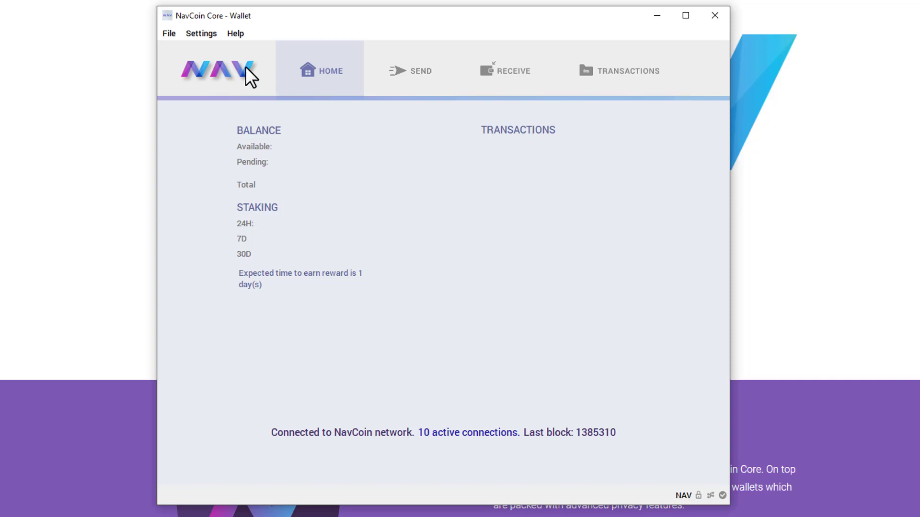
Turn staking off from Settings and confirm the client restart
{"action": "left_click", "coordinate": [201, 33]}
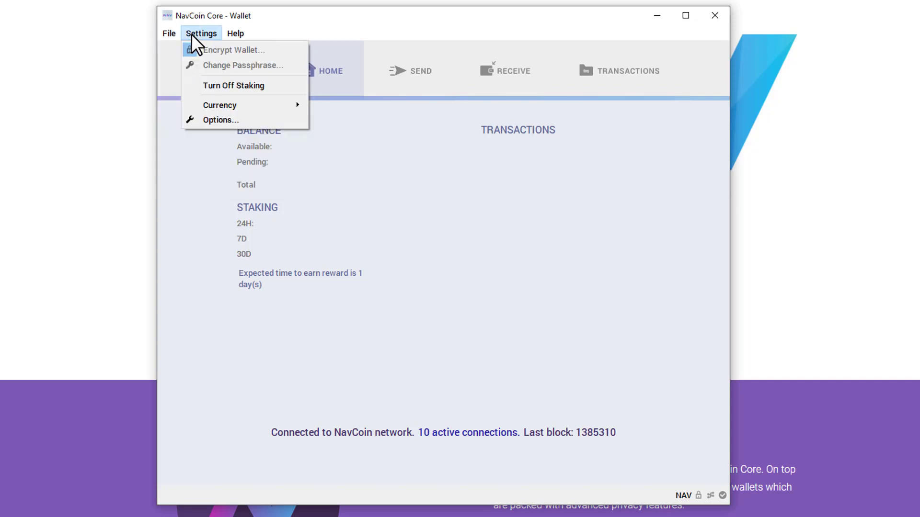
{"action": "left_click", "coordinate": [233, 85]}
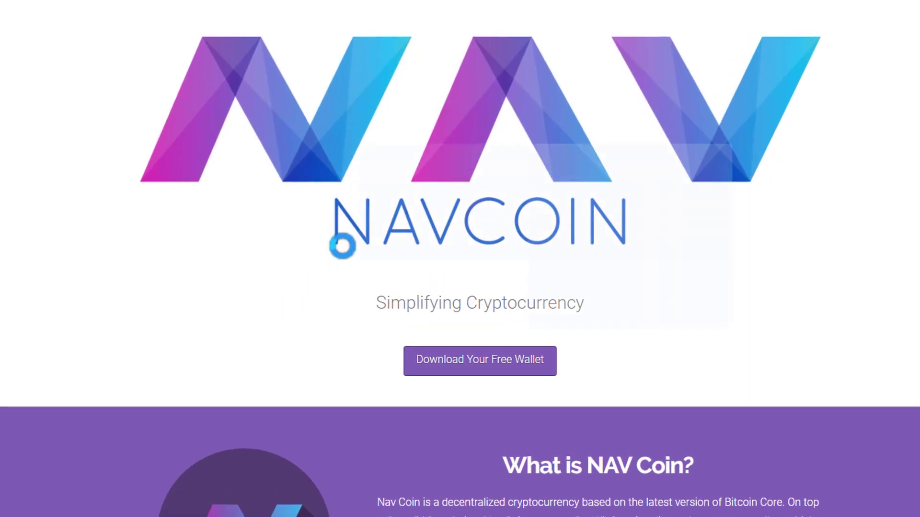
{"action": "left_click", "coordinate": [480, 360]}
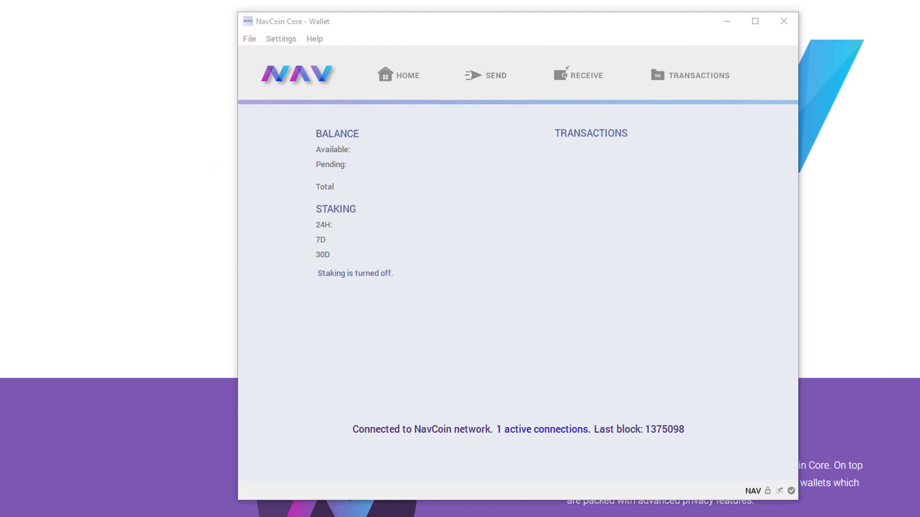
In the RPC debug console, unlock the wallet with walletpassphrase for 60 seconds
{"action": "left_click", "coordinate": [315, 38]}
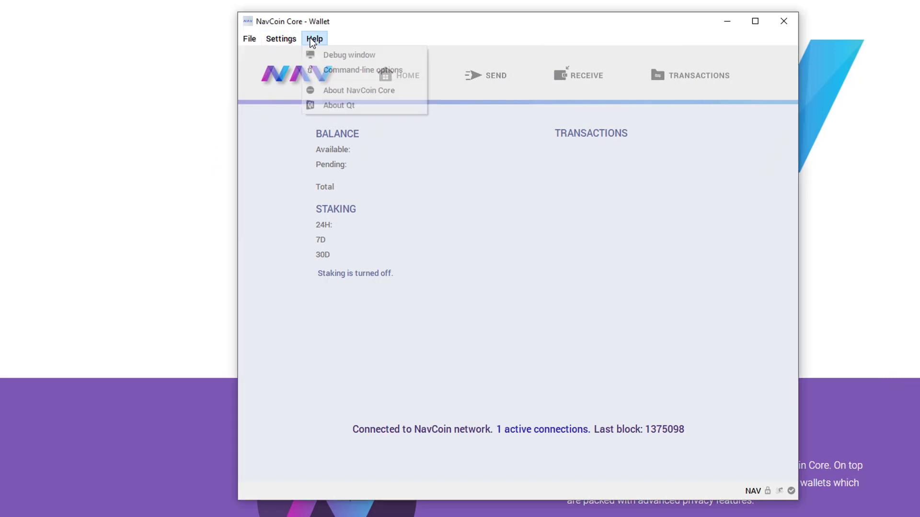
{"action": "left_click", "coordinate": [353, 55]}
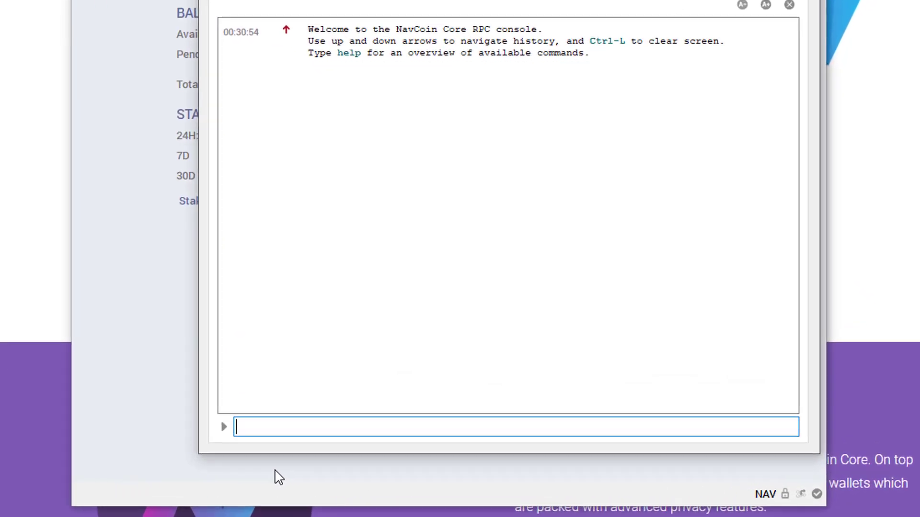
{"action": "type", "text": "wa"}
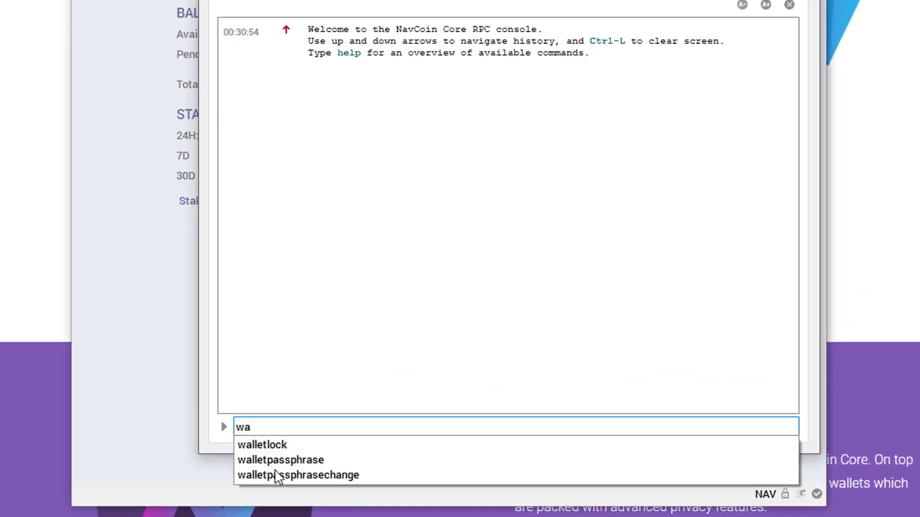
{"action": "left_click", "coordinate": [264, 445]}
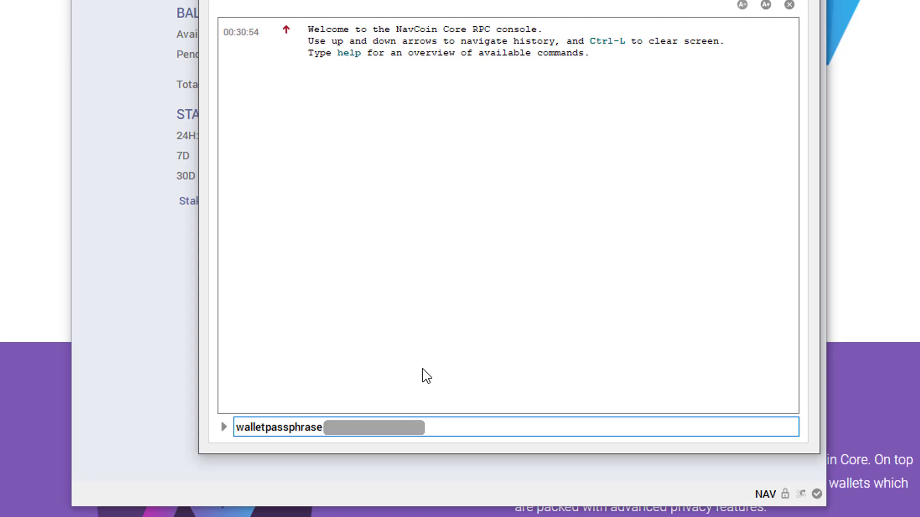
{"action": "type", "text": "60"}
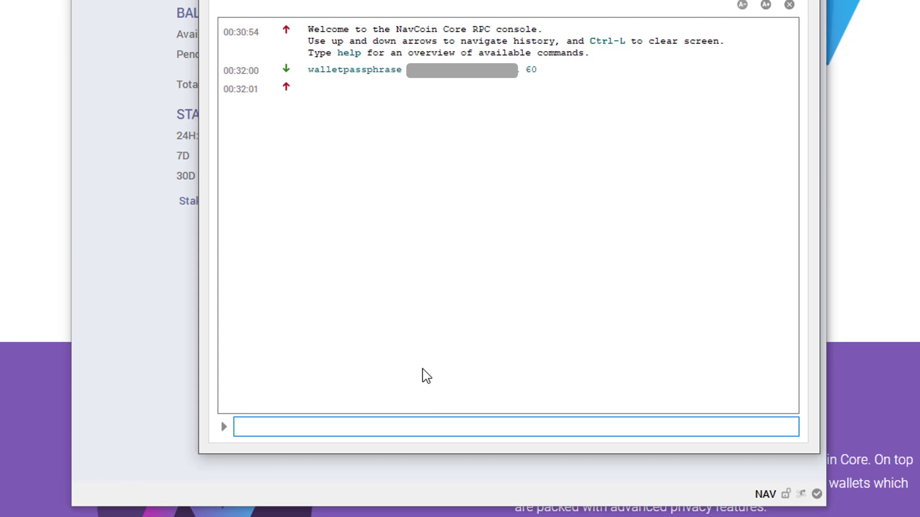
Run dumpmasterprivkey to reveal the master private key, then walletlock to relock the wallet
{"action": "type", "text": "dumpmasterprivkey"}
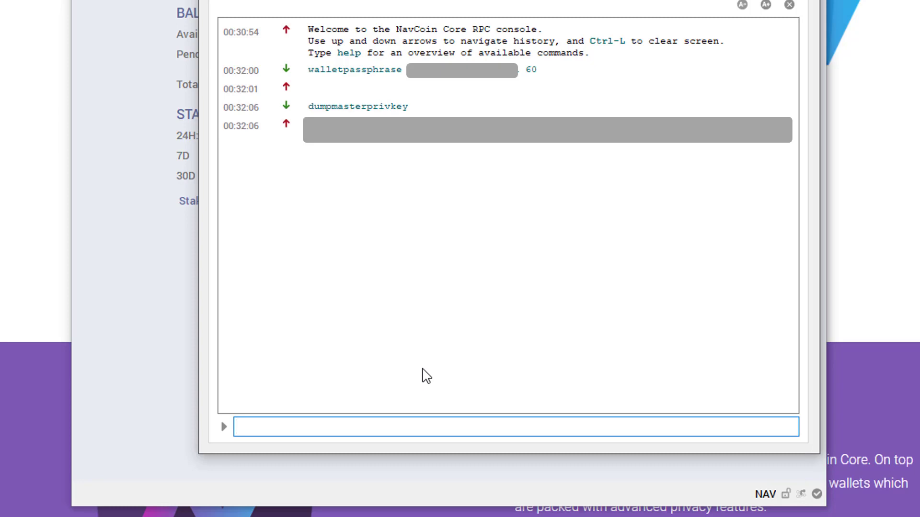
{"action": "type", "text": "walletlock"}
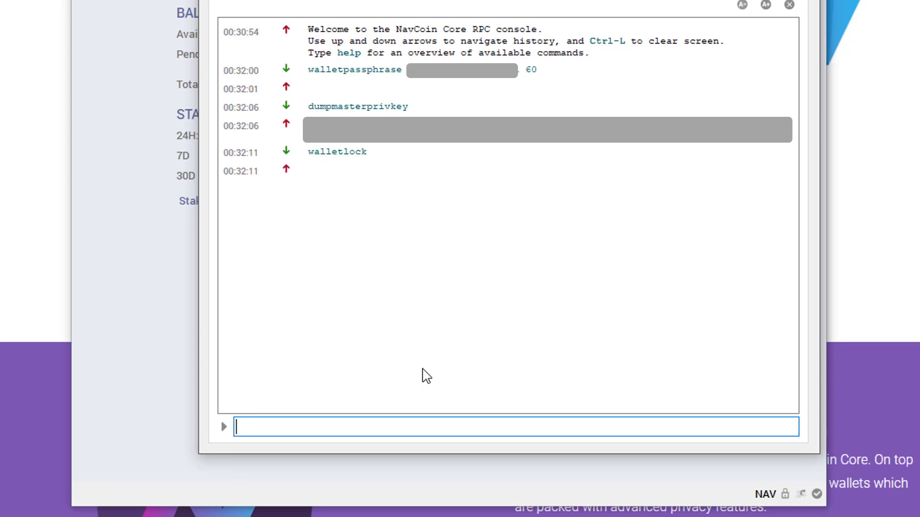
{"action": "mouse_move", "coordinate": [450, 189]}
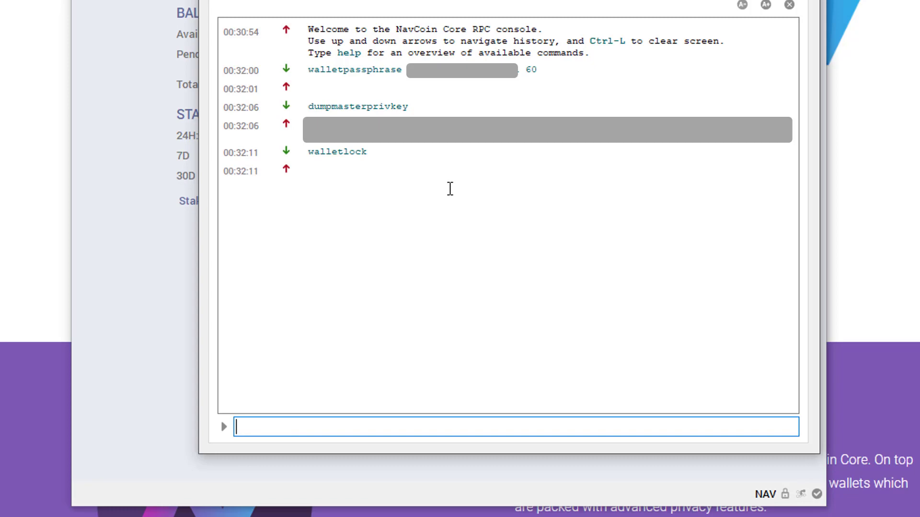
{"action": "mouse_move", "coordinate": [479, 149]}
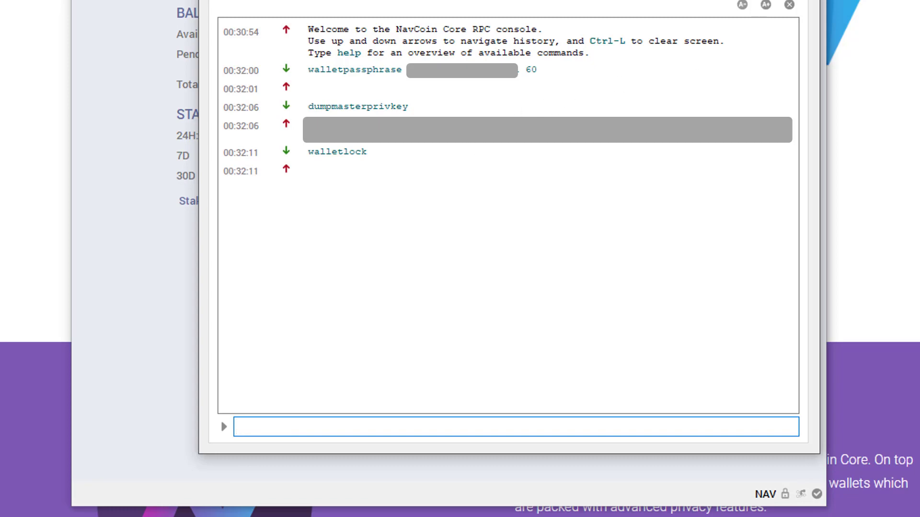
Turn staking back on from Settings and confirm restarting the client
{"action": "left_click", "coordinate": [787, 4]}
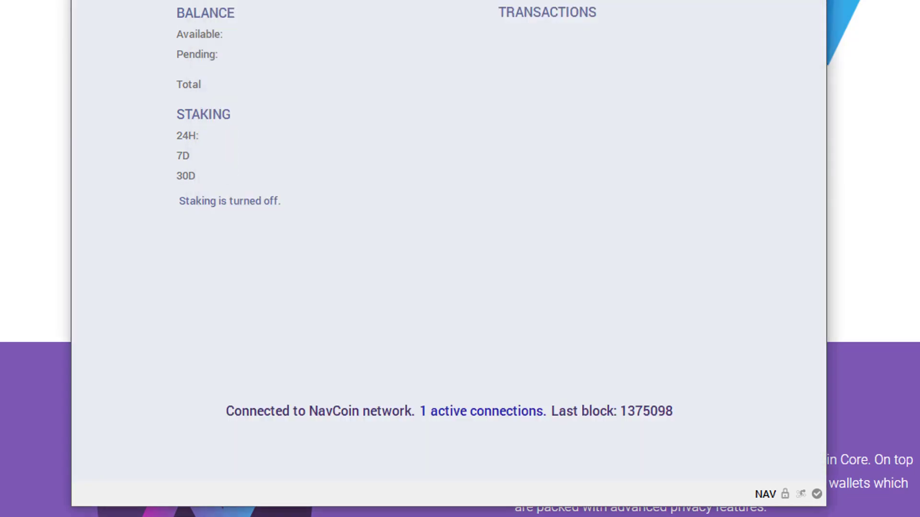
{"action": "mouse_move", "coordinate": [722, 449]}
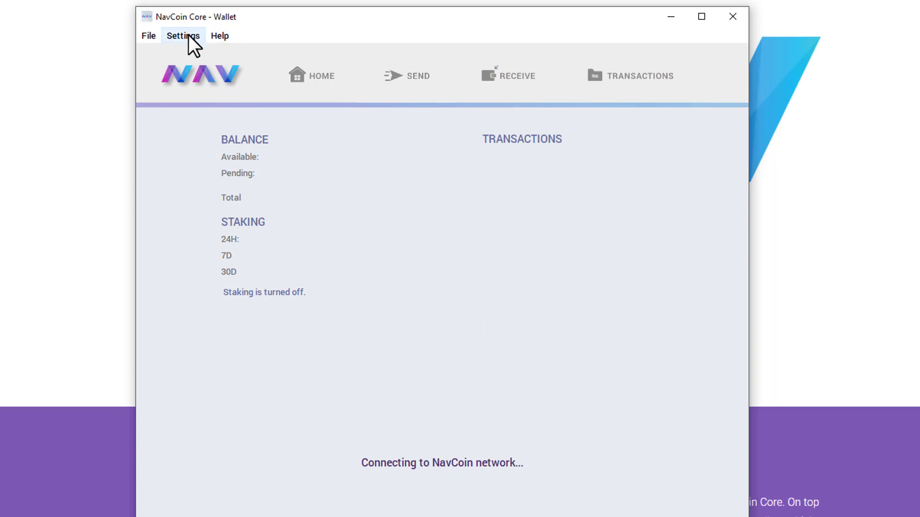
{"action": "left_click", "coordinate": [188, 36]}
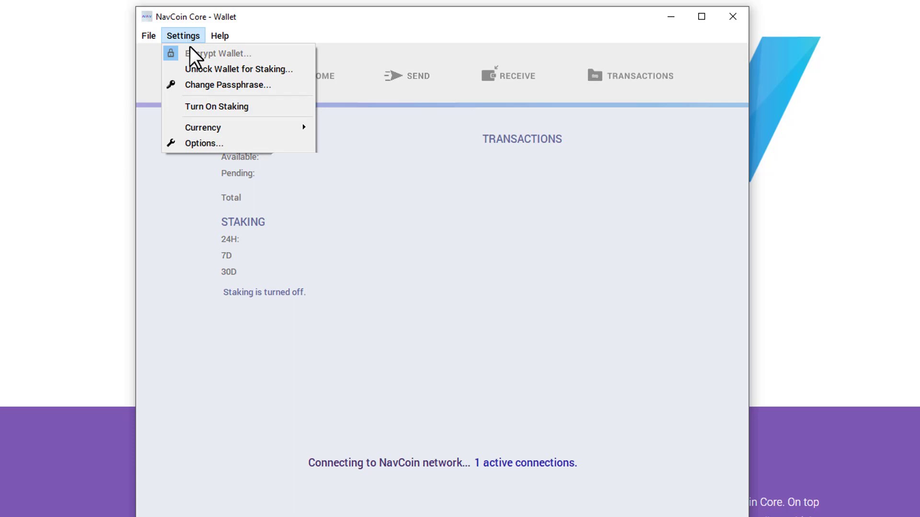
{"action": "left_click", "coordinate": [216, 106]}
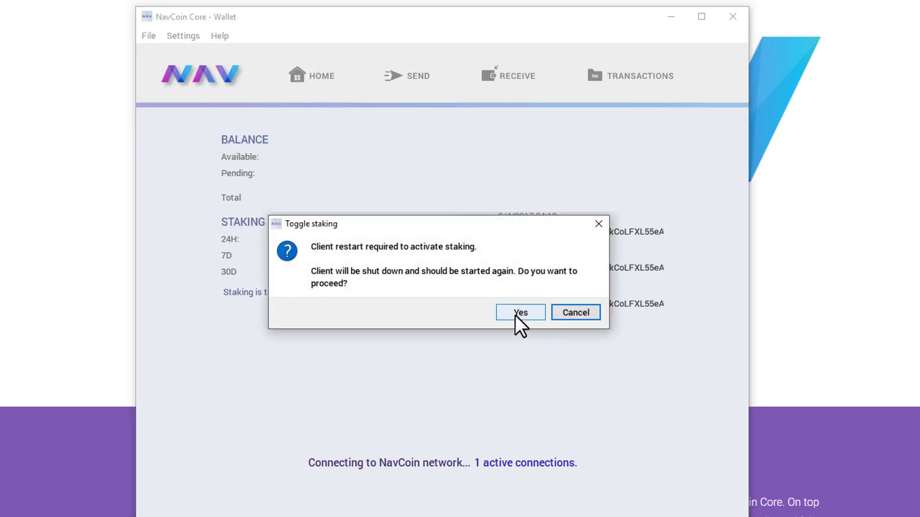
{"action": "left_click", "coordinate": [519, 312]}
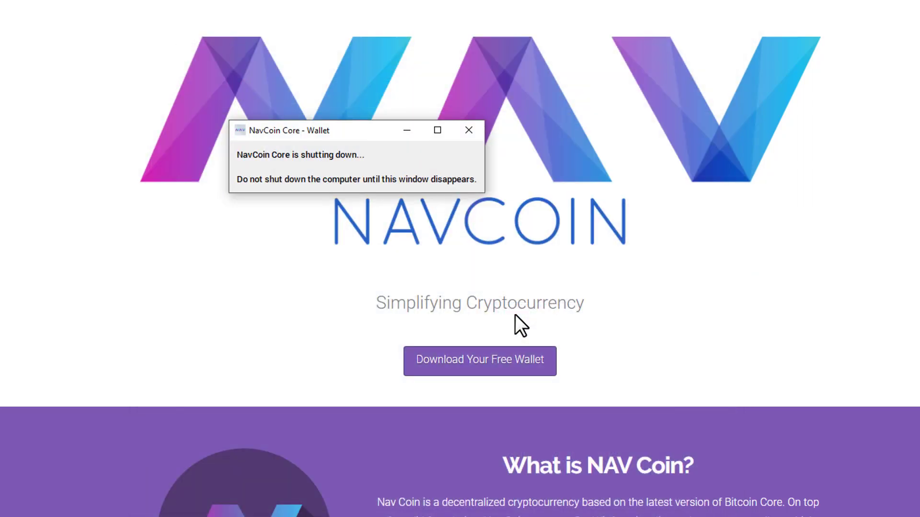